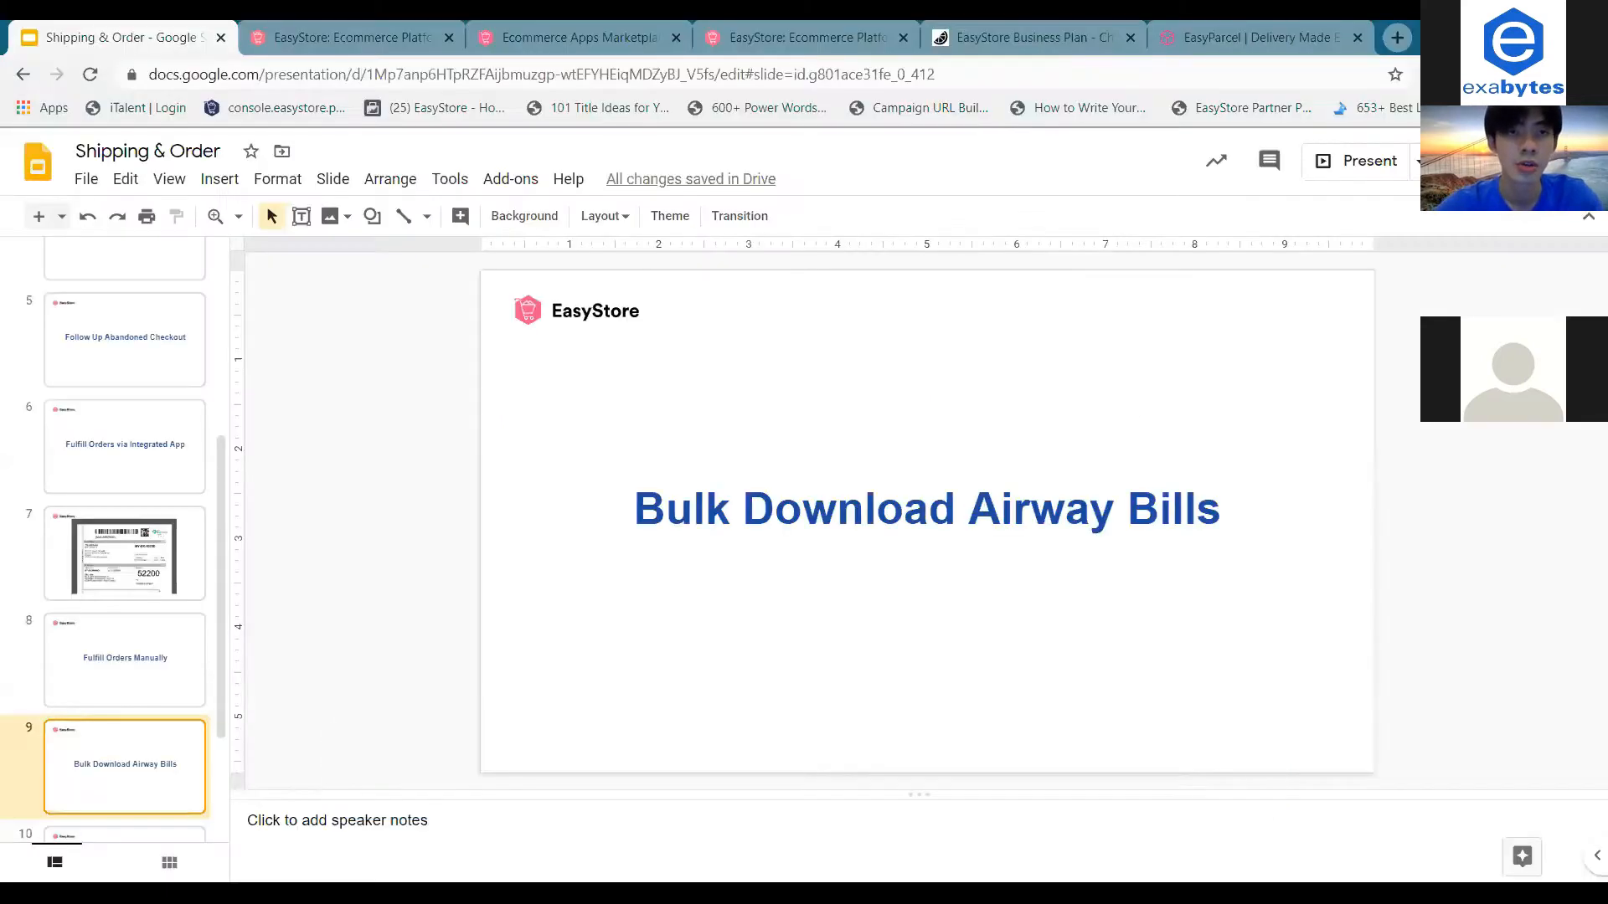
- Switch from the Google Slides deck to the EasyStore admin home dashboard tab
left_click(348, 36)
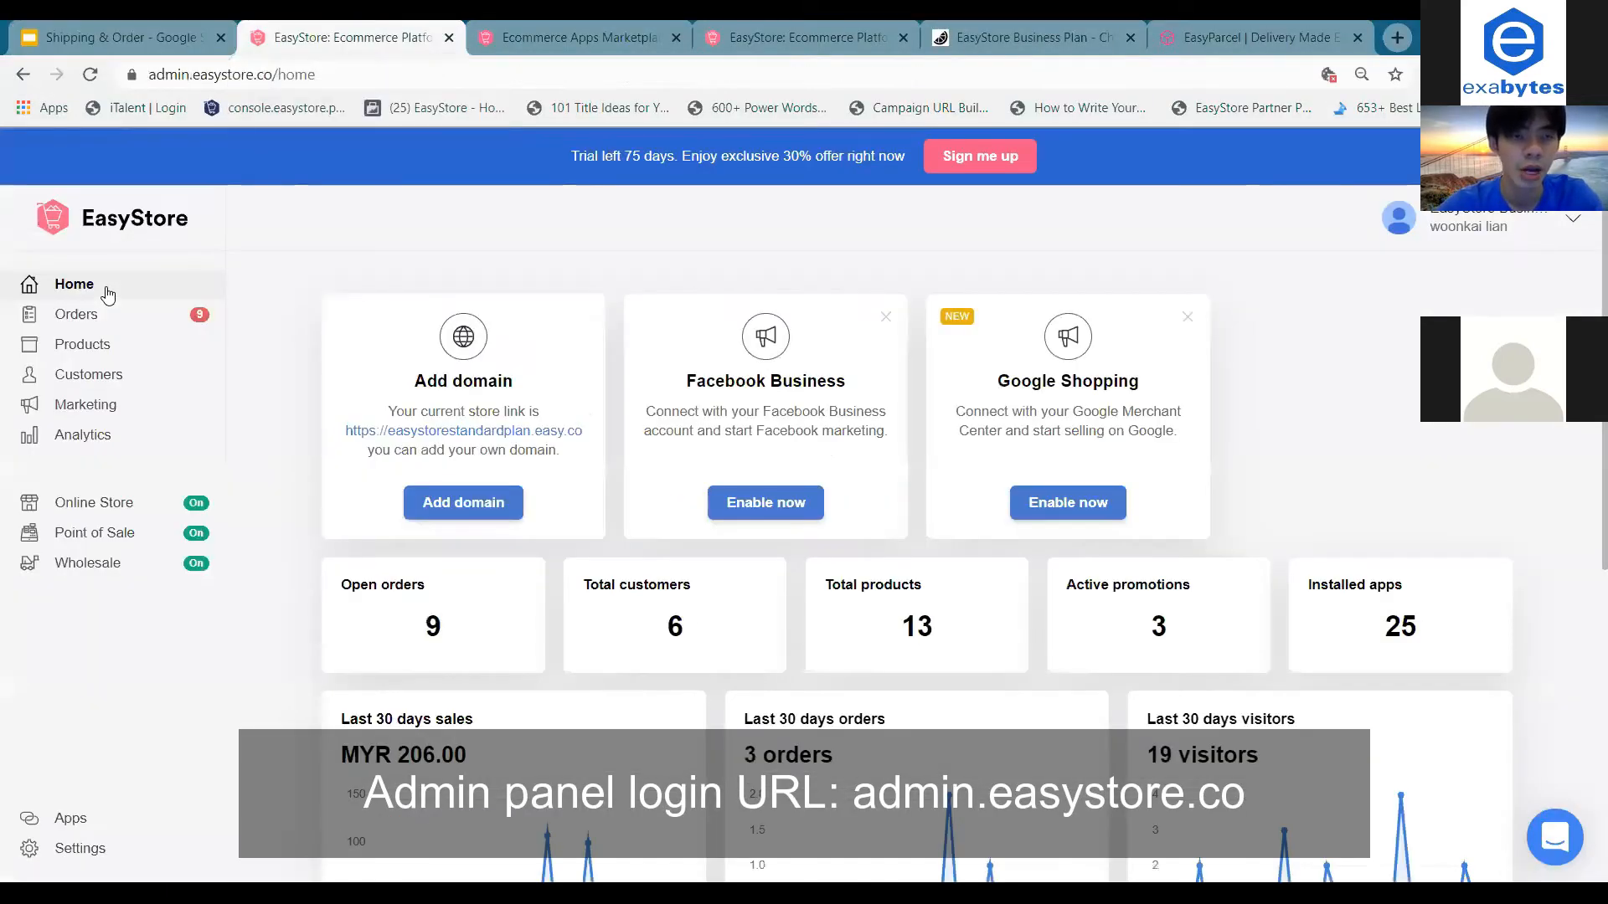
mouse_move(346, 375)
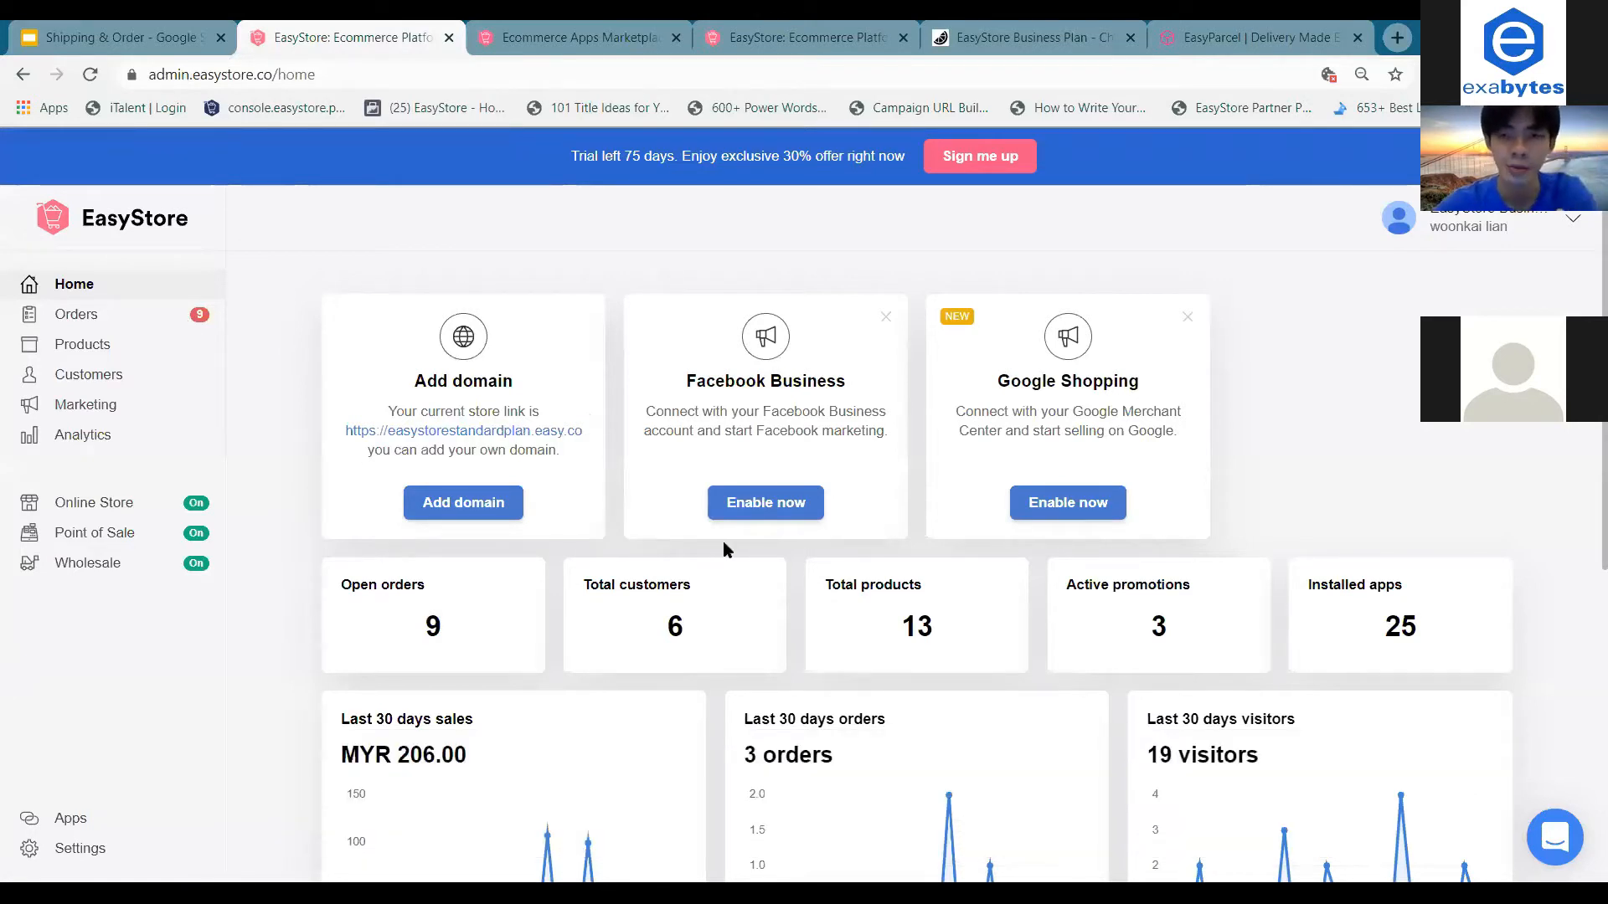
- Open the EasyStore Orders list and scroll down to orders #1022 and #1021
left_click(77, 314)
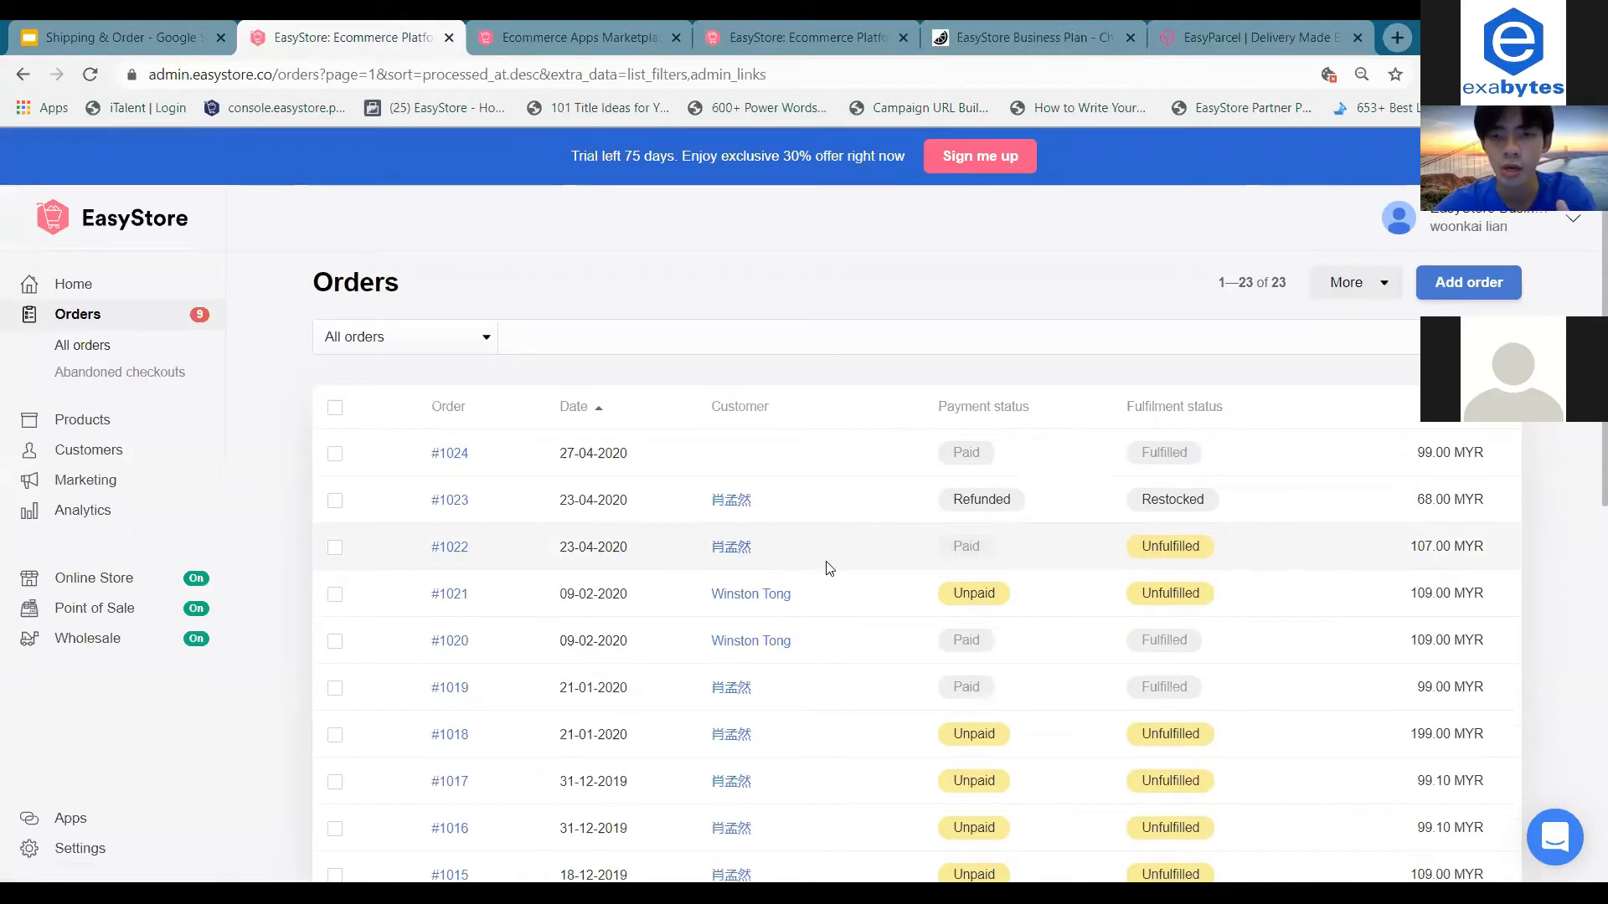
scroll("down", 3)
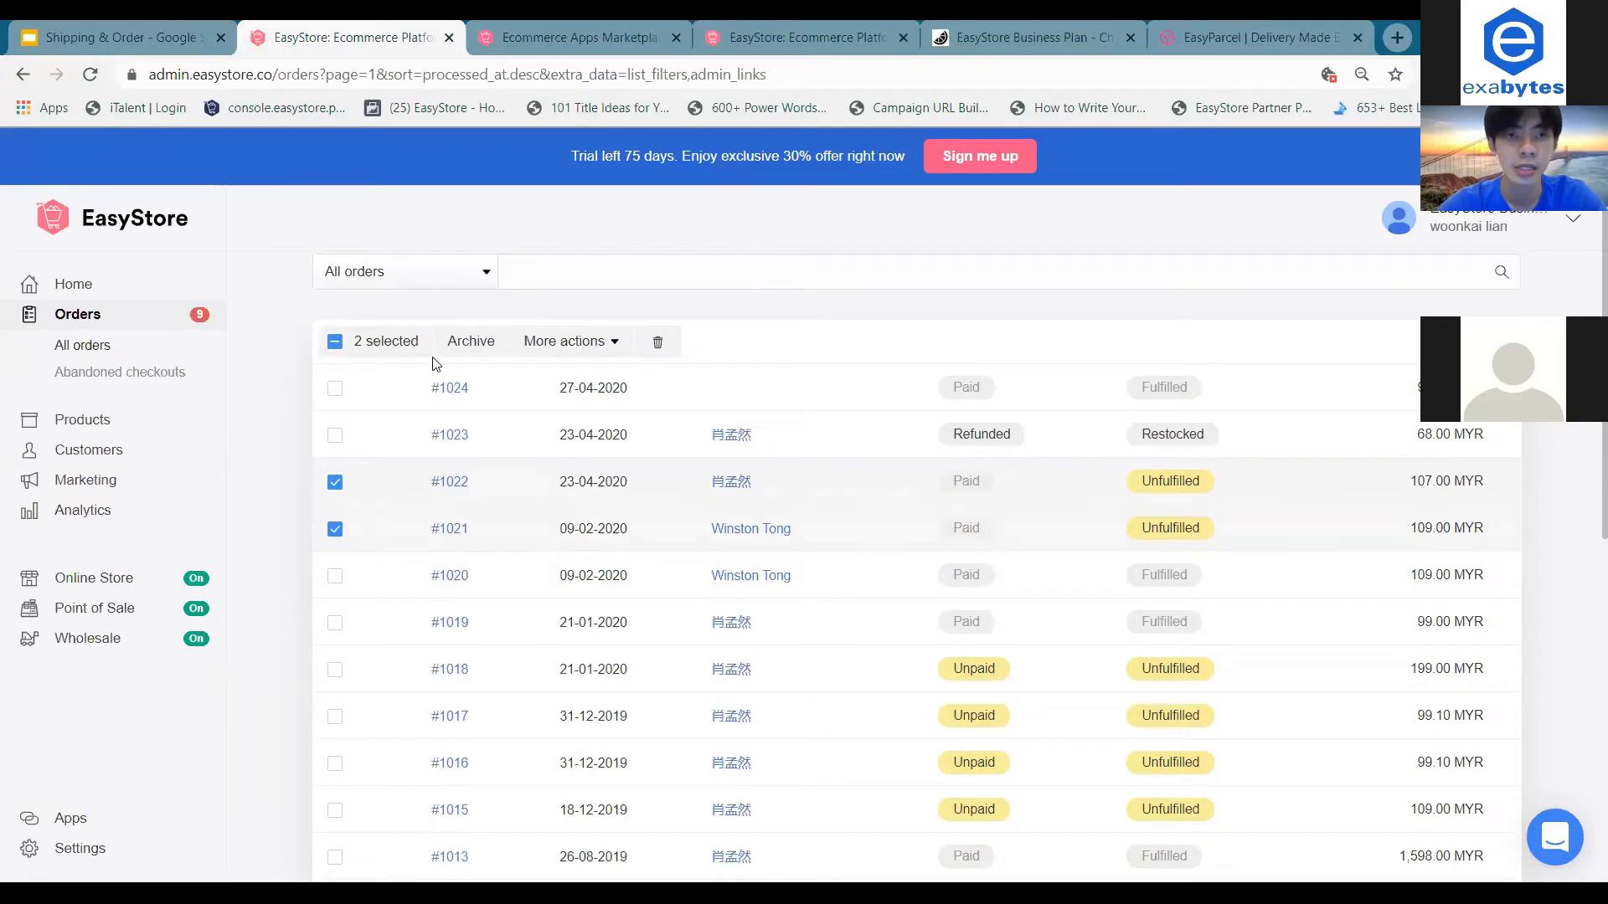
mouse_move(564, 341)
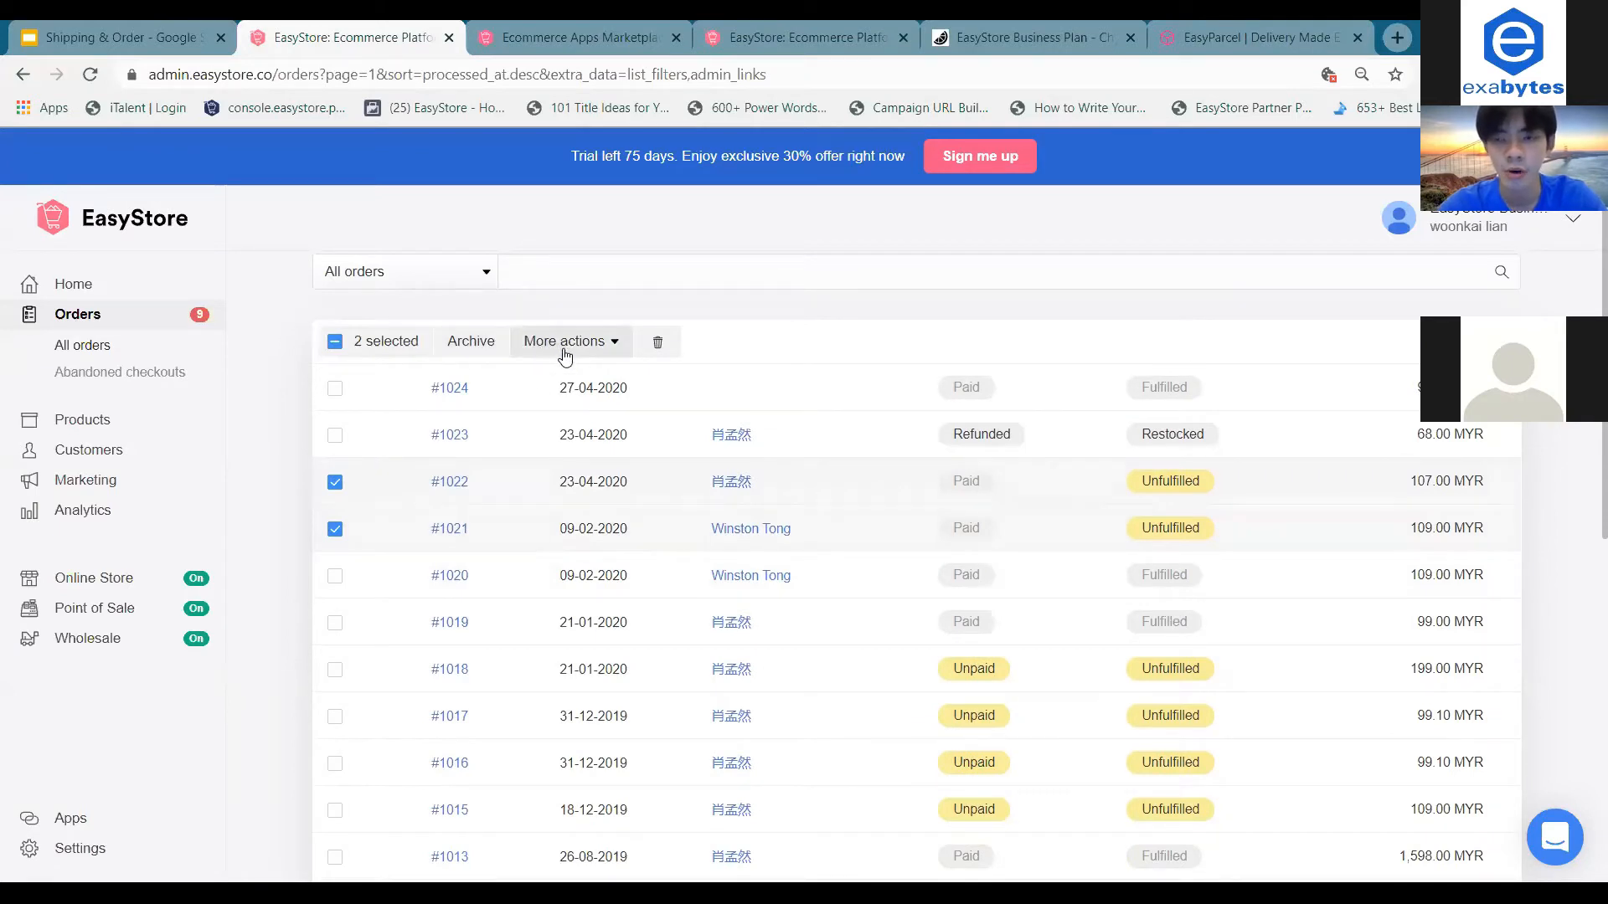
left_click(563, 341)
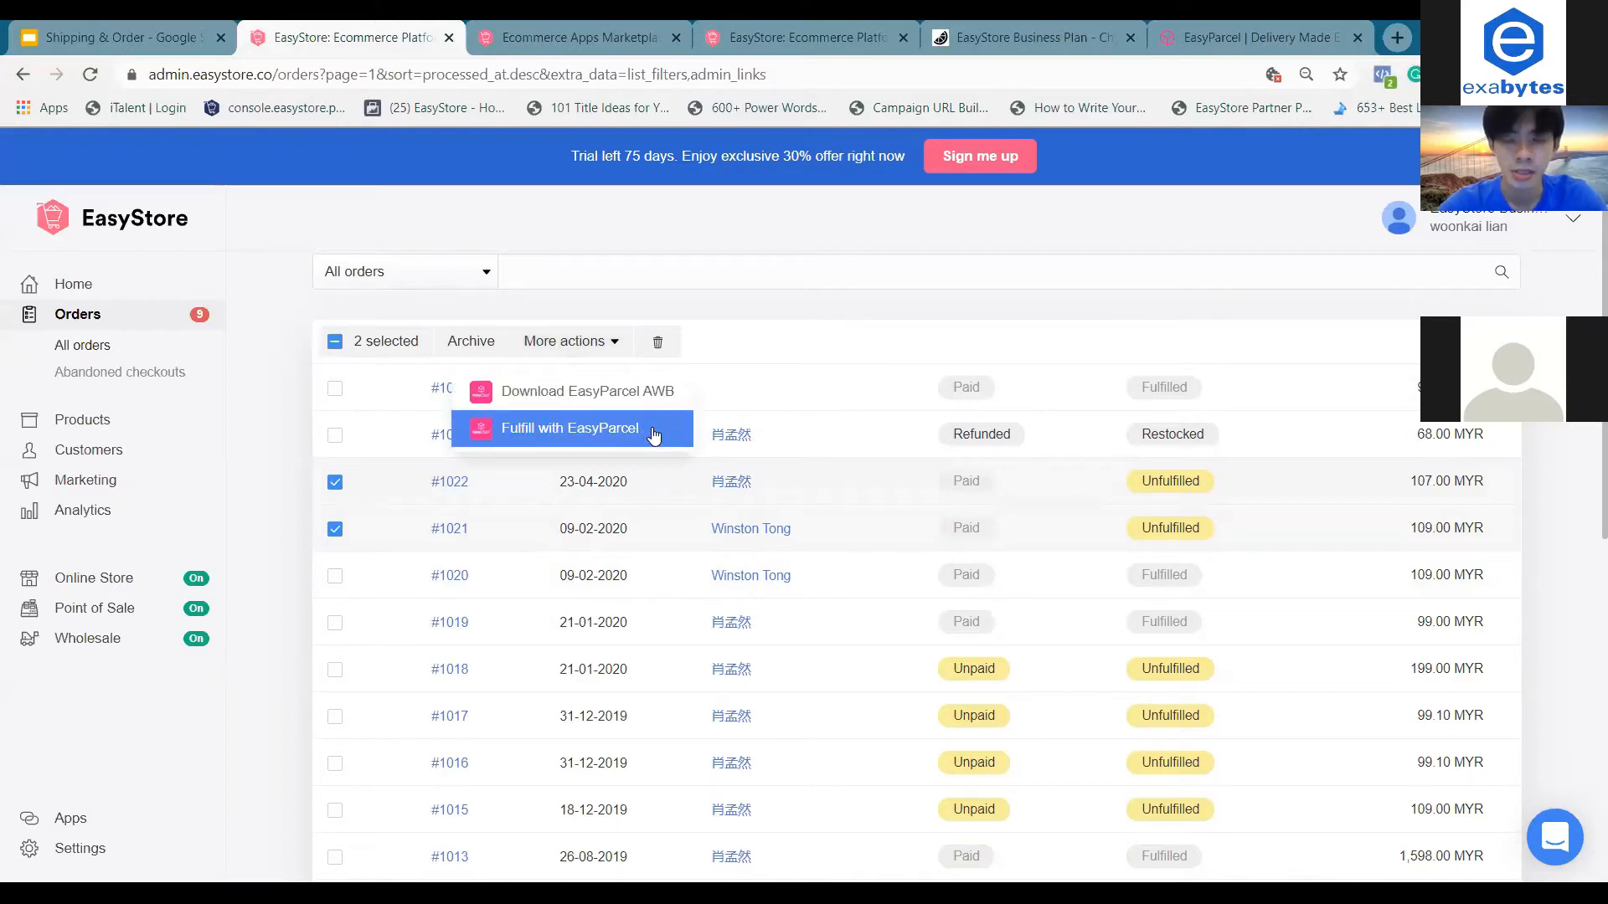
left_click(570, 428)
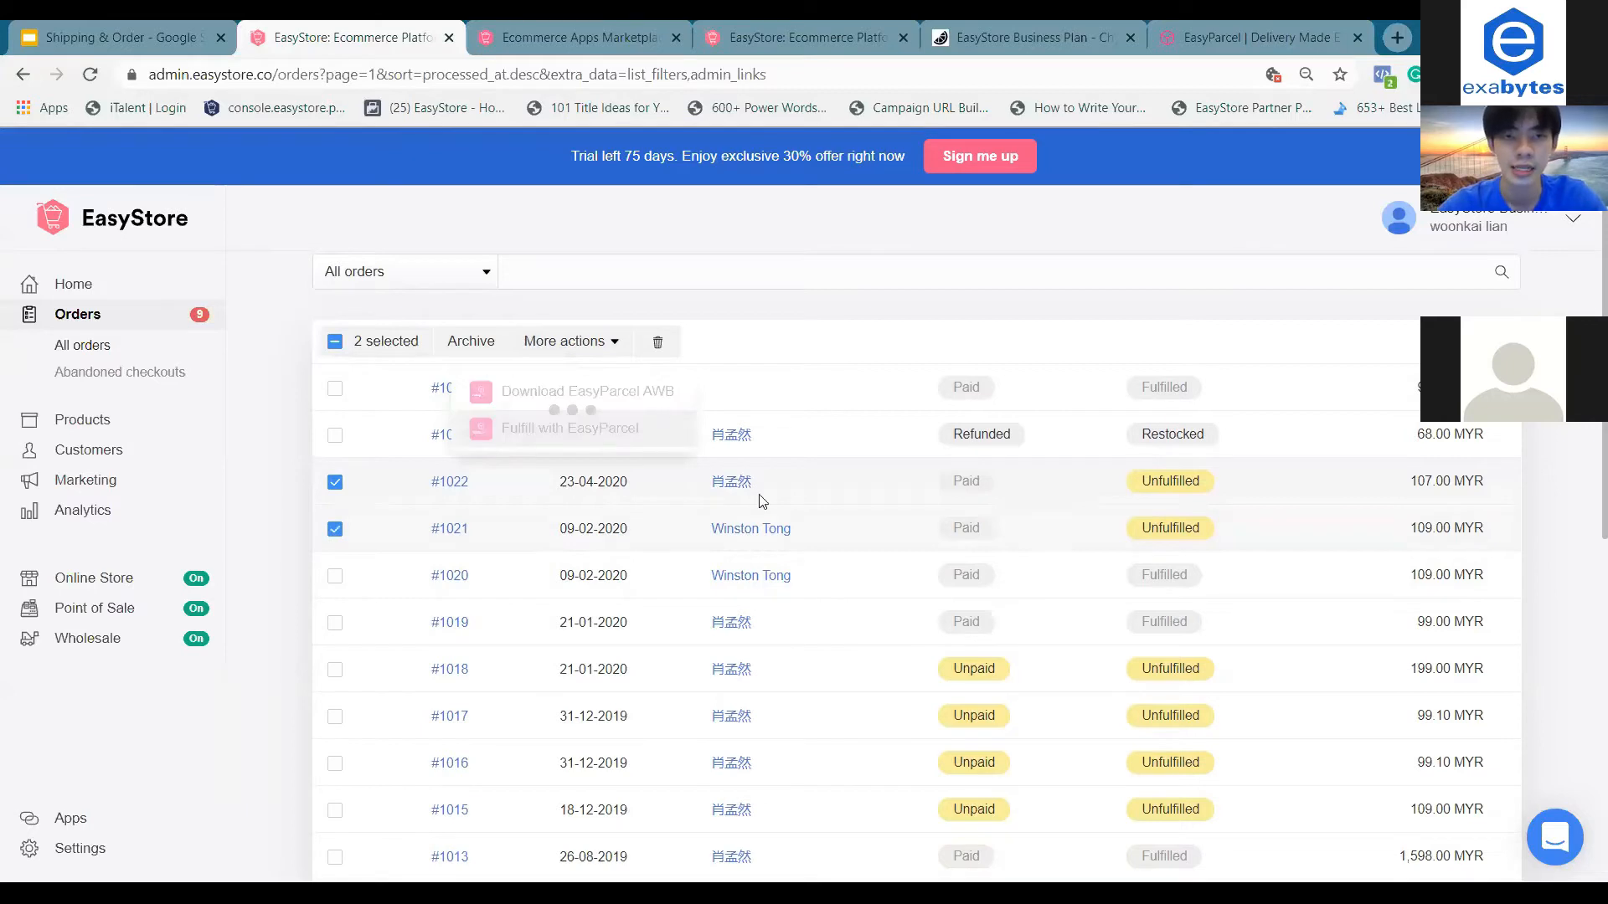
- Open More actions for orders #1022 and #1021 to reach Download EasyParcel AWB
left_click(570, 428)
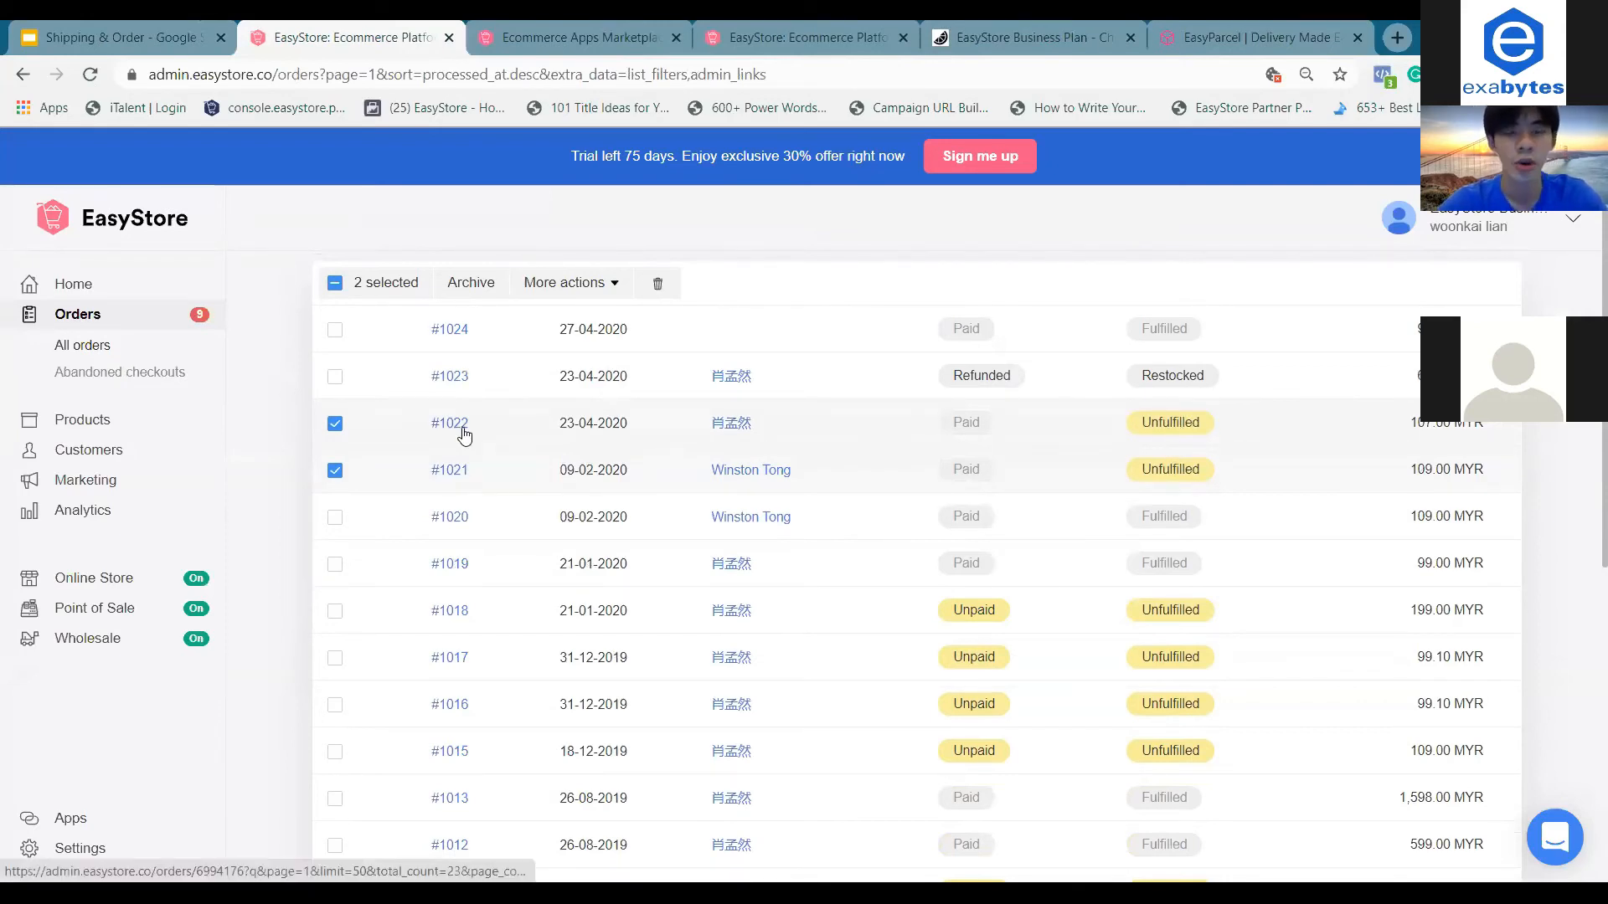
left_click(571, 282)
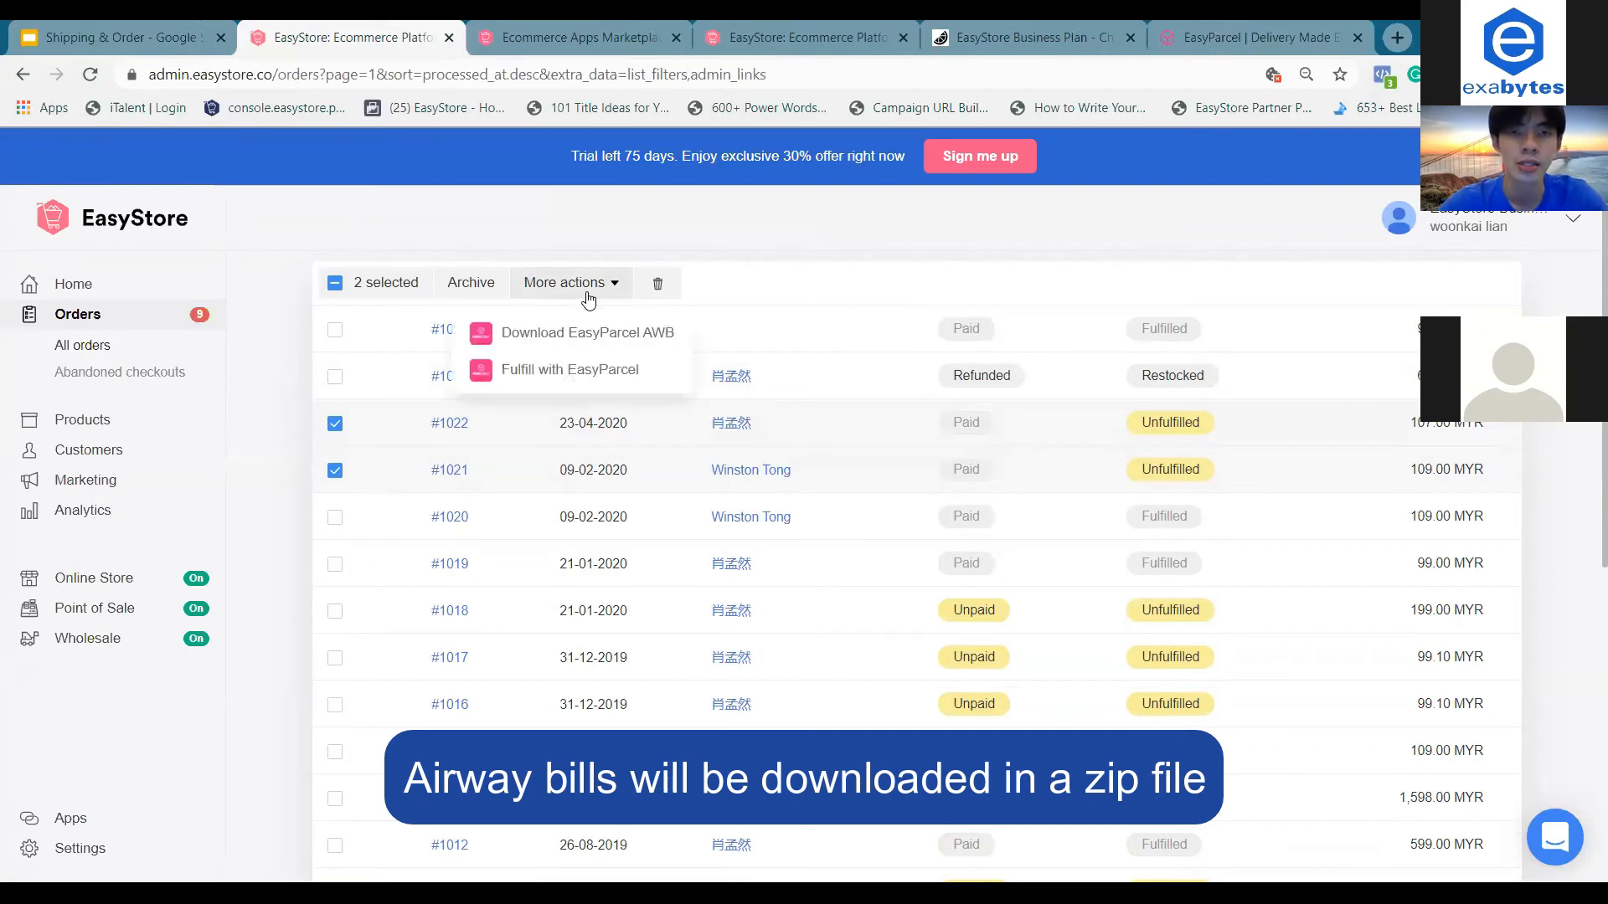
mouse_move(586, 332)
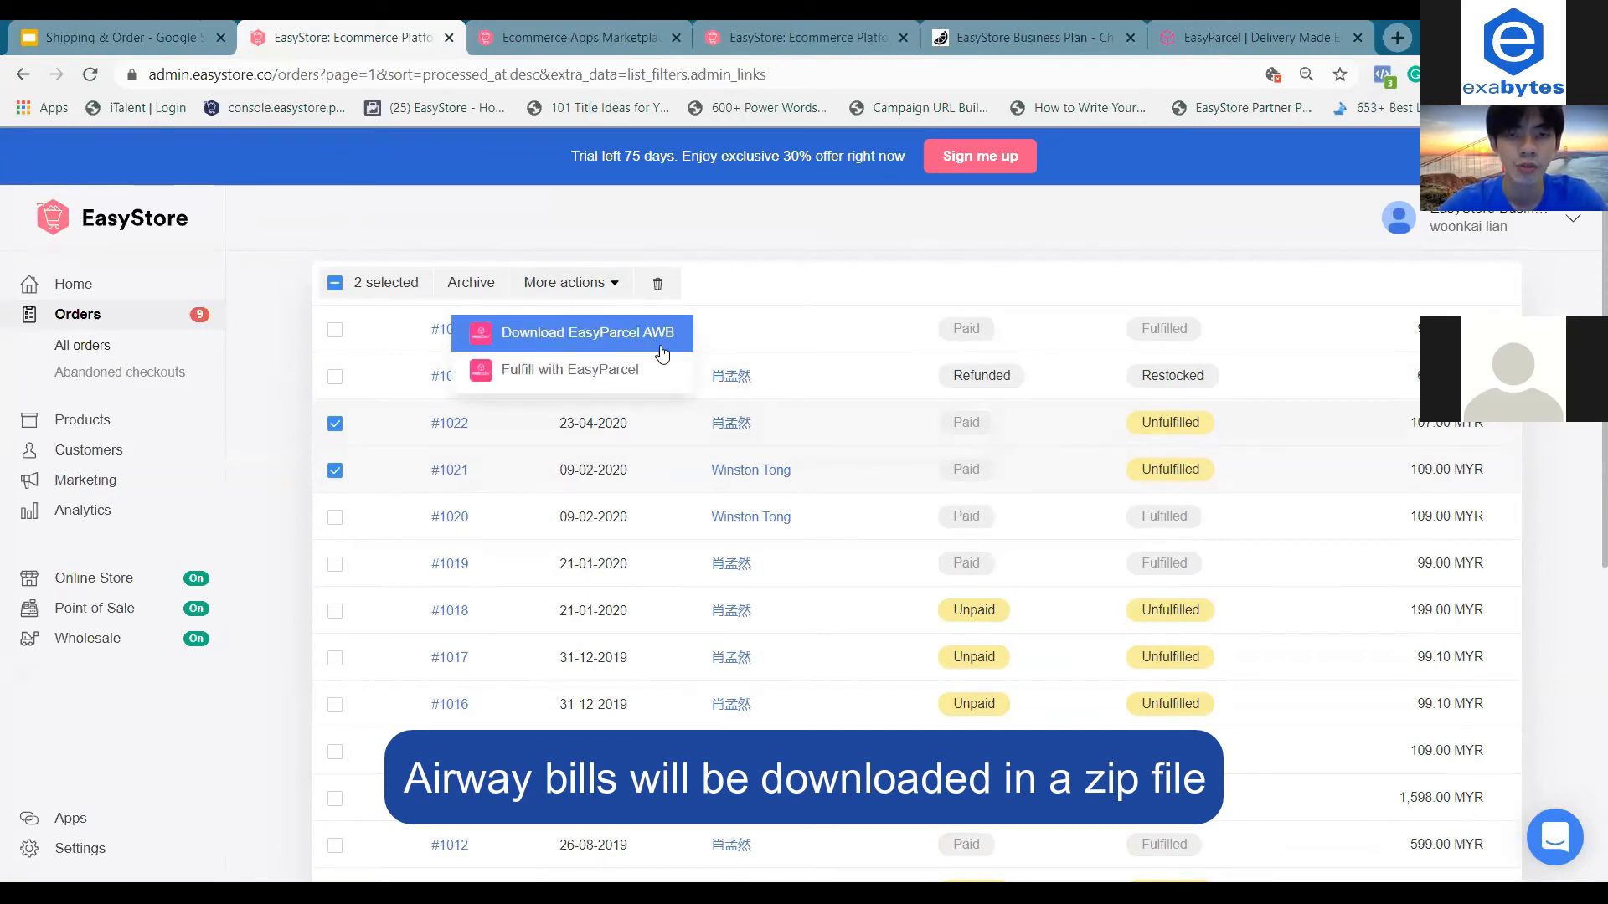